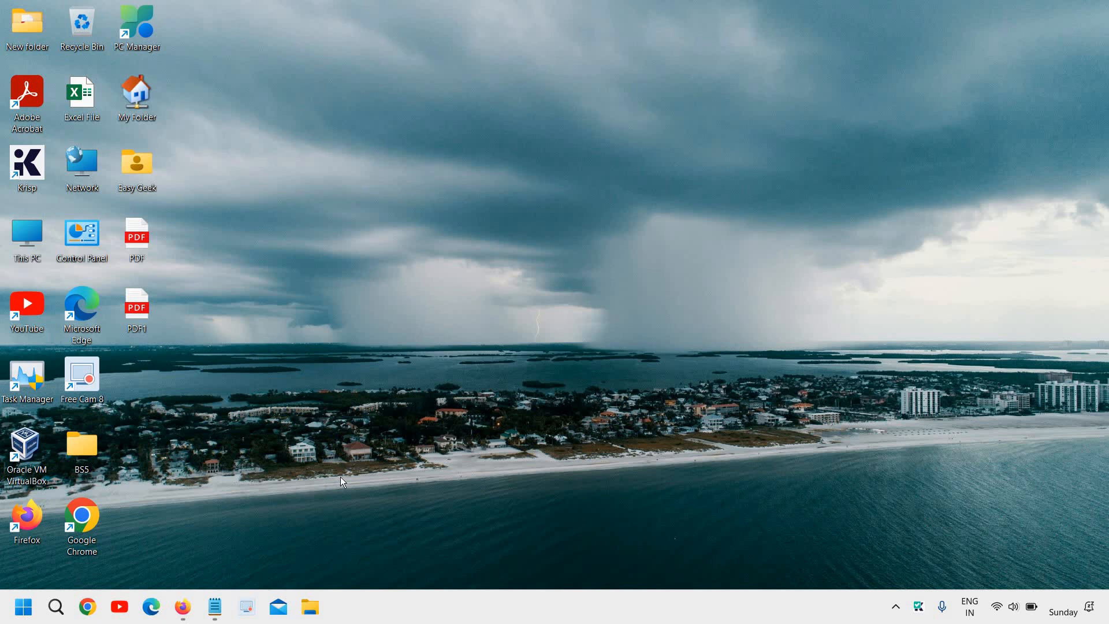
pyautogui.moveTo(340, 513)
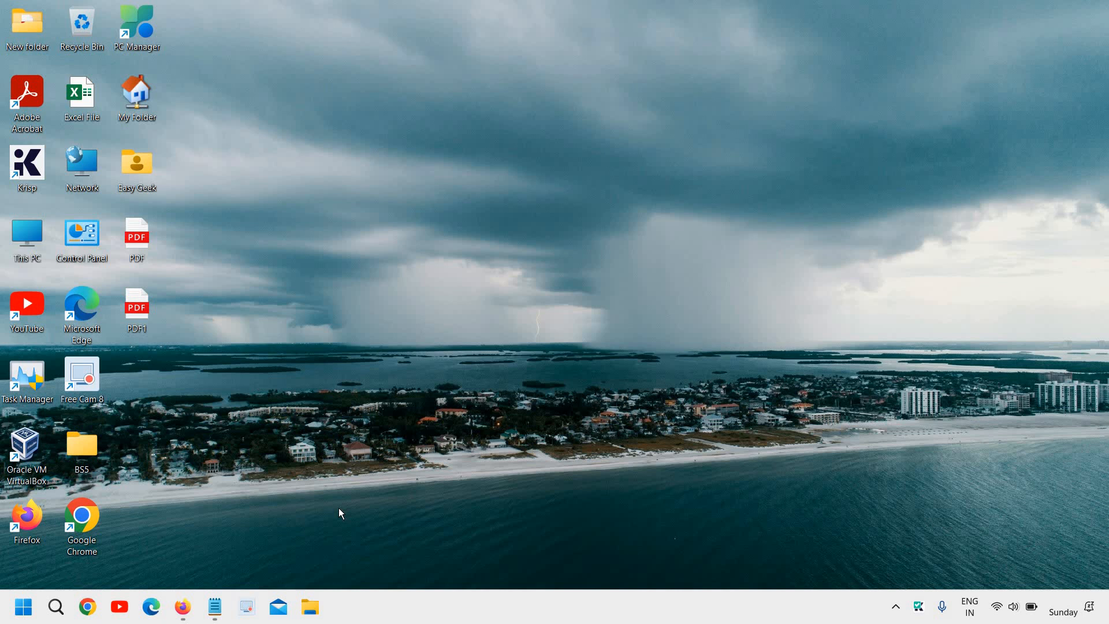
pyautogui.moveTo(160, 446)
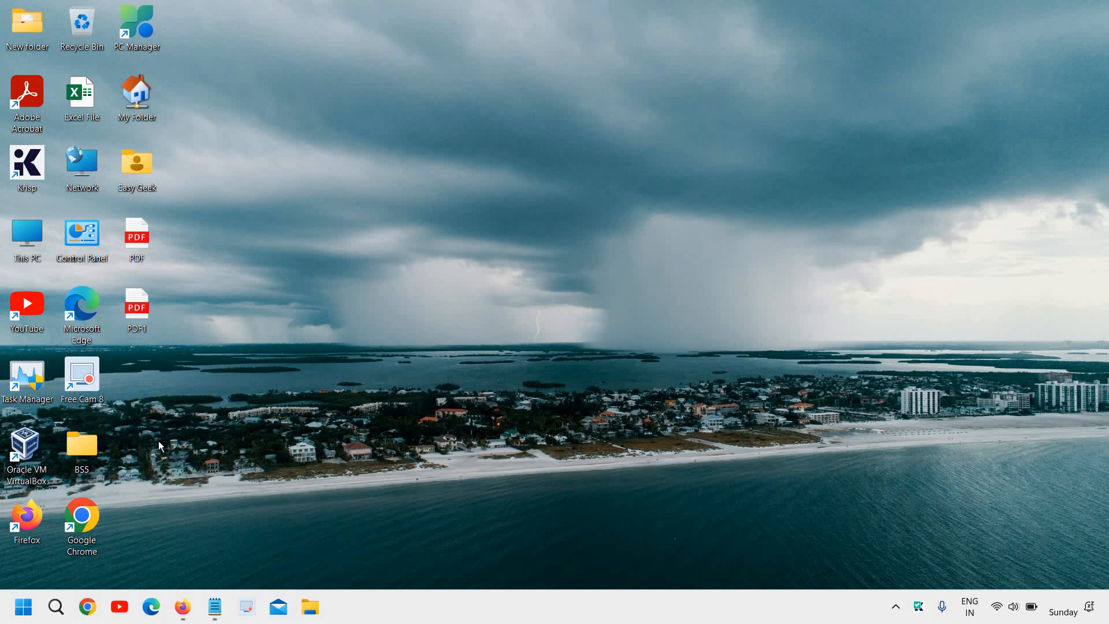
pyautogui.moveTo(215, 408)
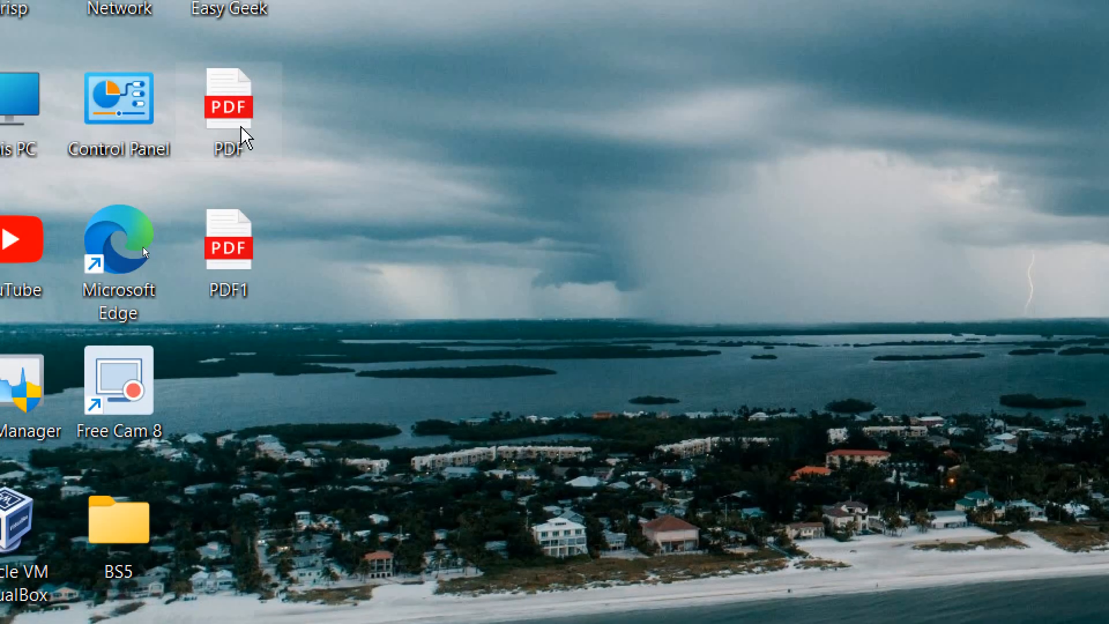
pyautogui.moveTo(244, 154)
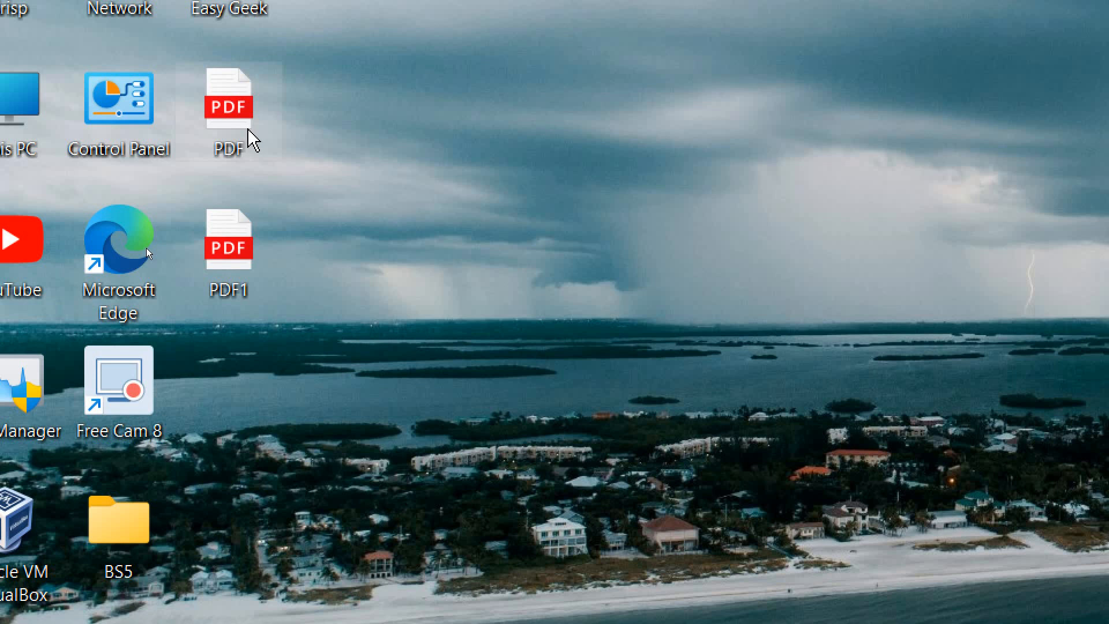
pyautogui.moveTo(228, 106)
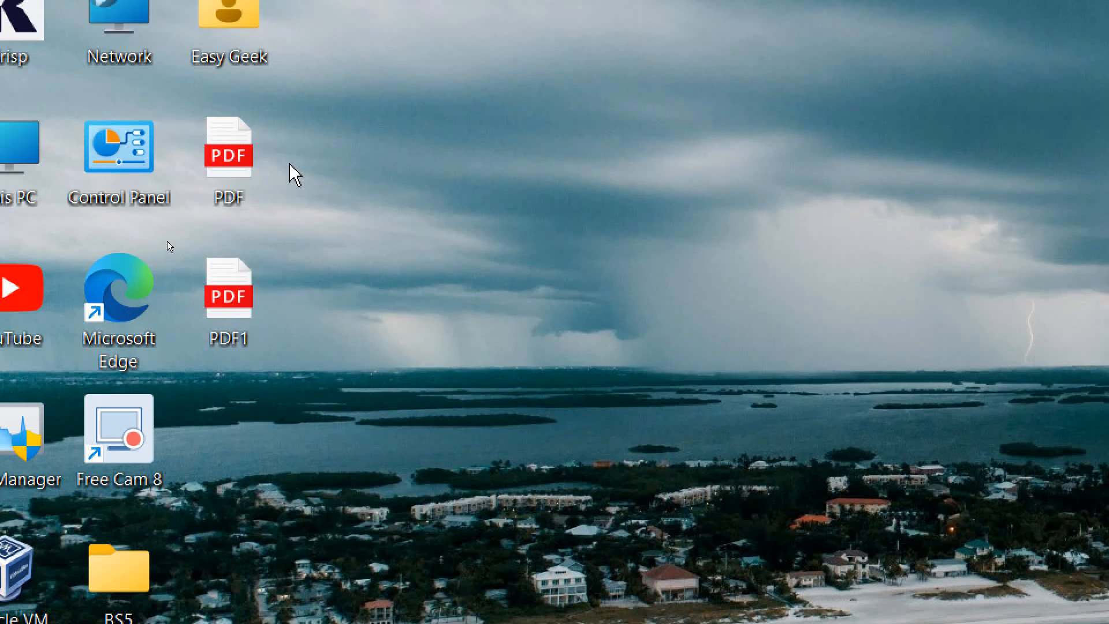
pyautogui.moveTo(347, 269)
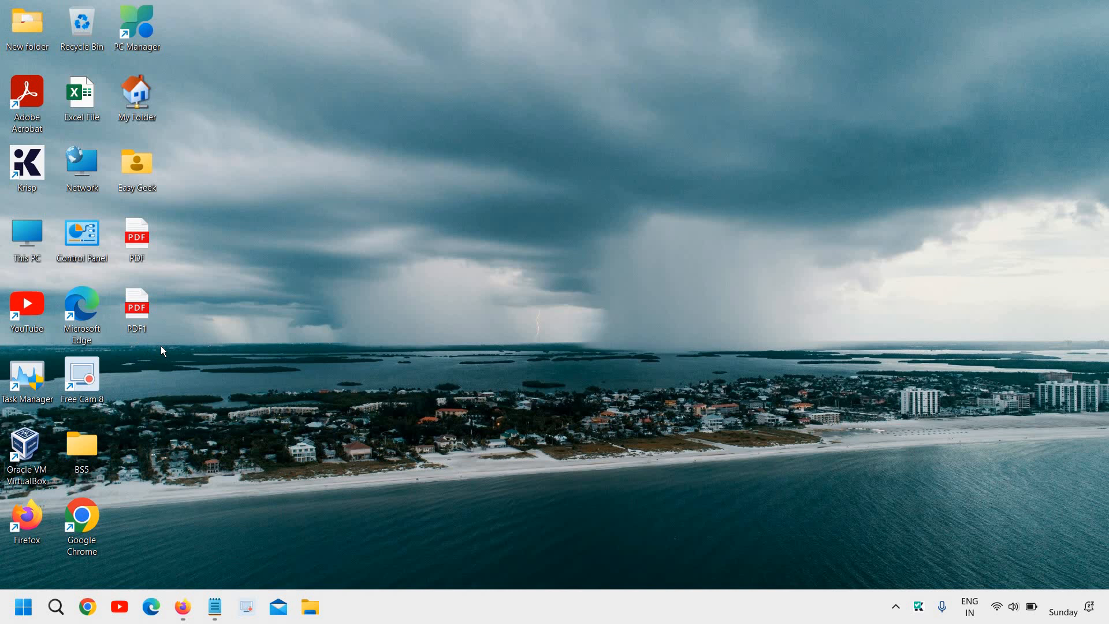
pyautogui.moveTo(161, 354)
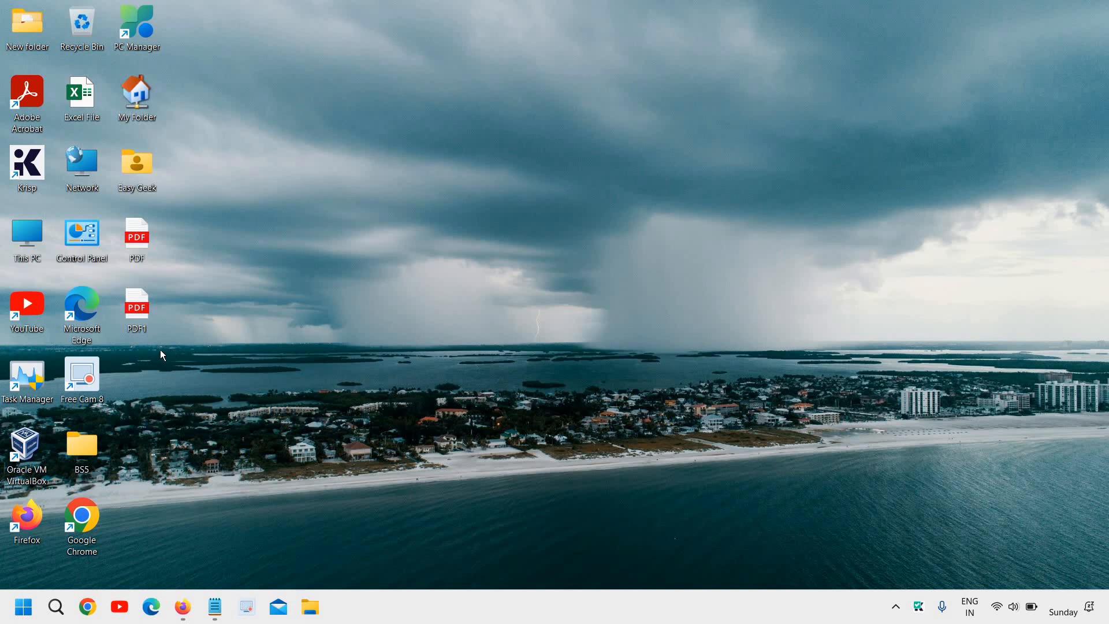
pyautogui.moveTo(161, 346)
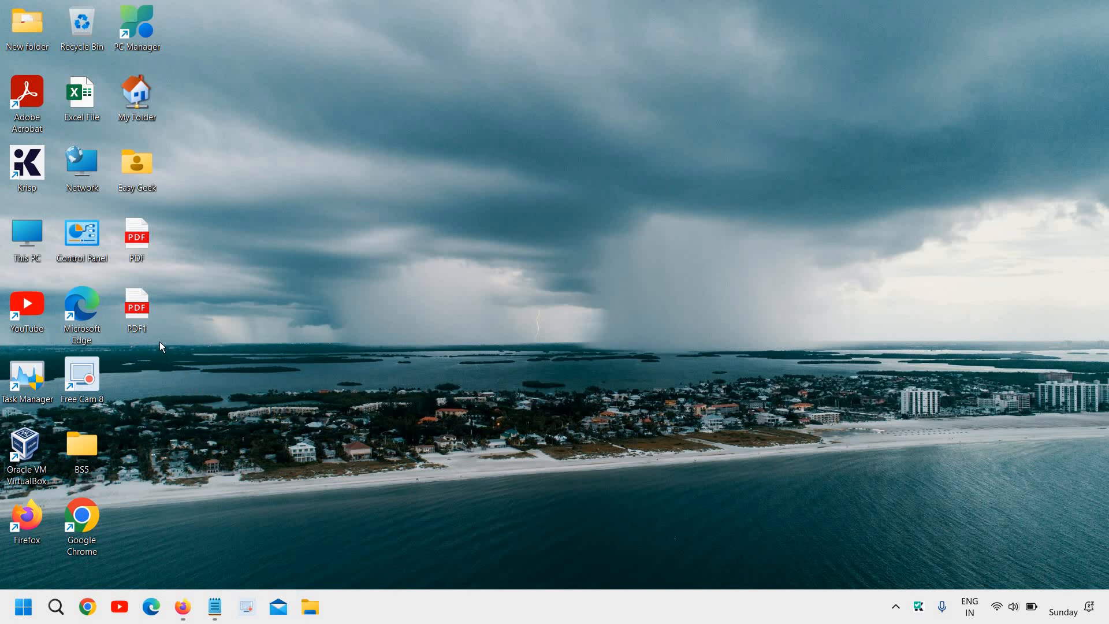
# Select PDF and PDF1 and compress them into a zip named 'small file'.
pyautogui.moveTo(126, 217); pyautogui.dragTo(161, 350)
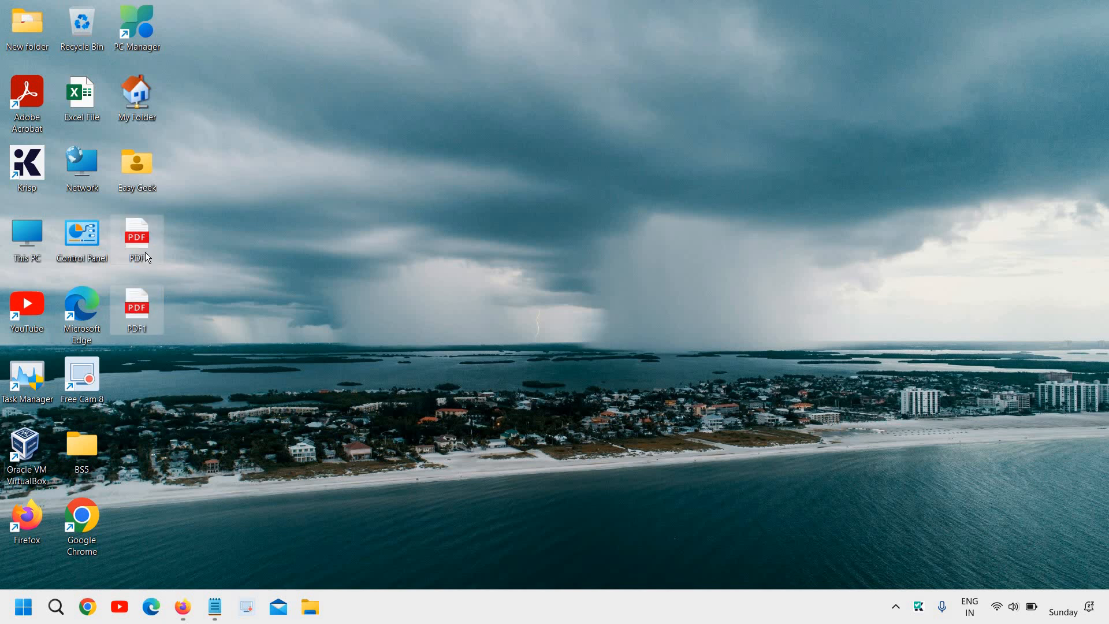
pyautogui.rightClick(137, 234)
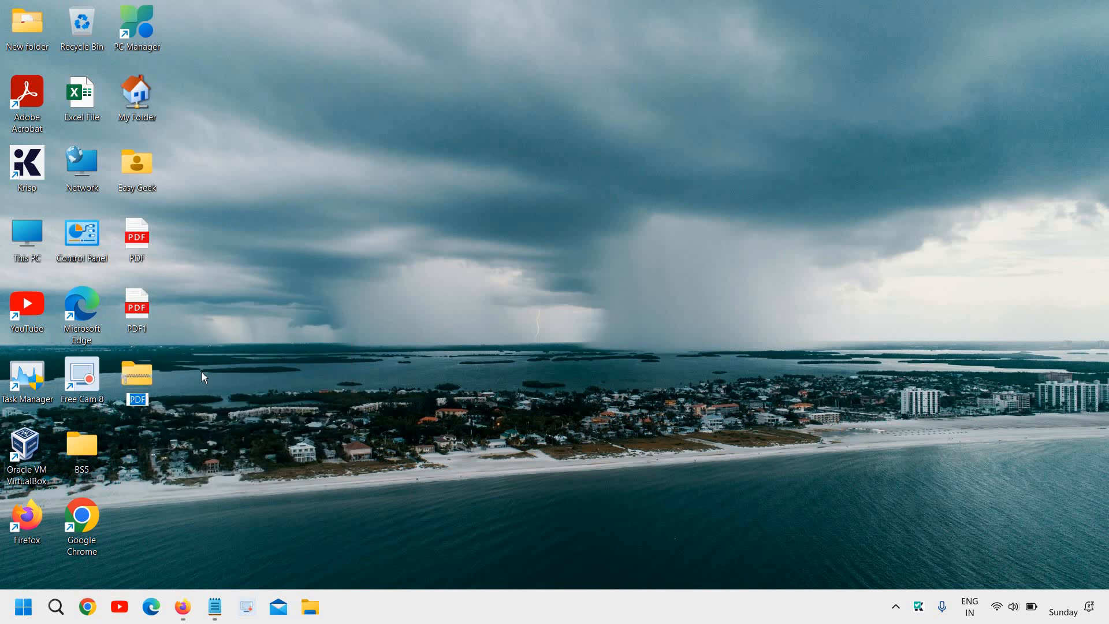
pyautogui.moveTo(148, 418)
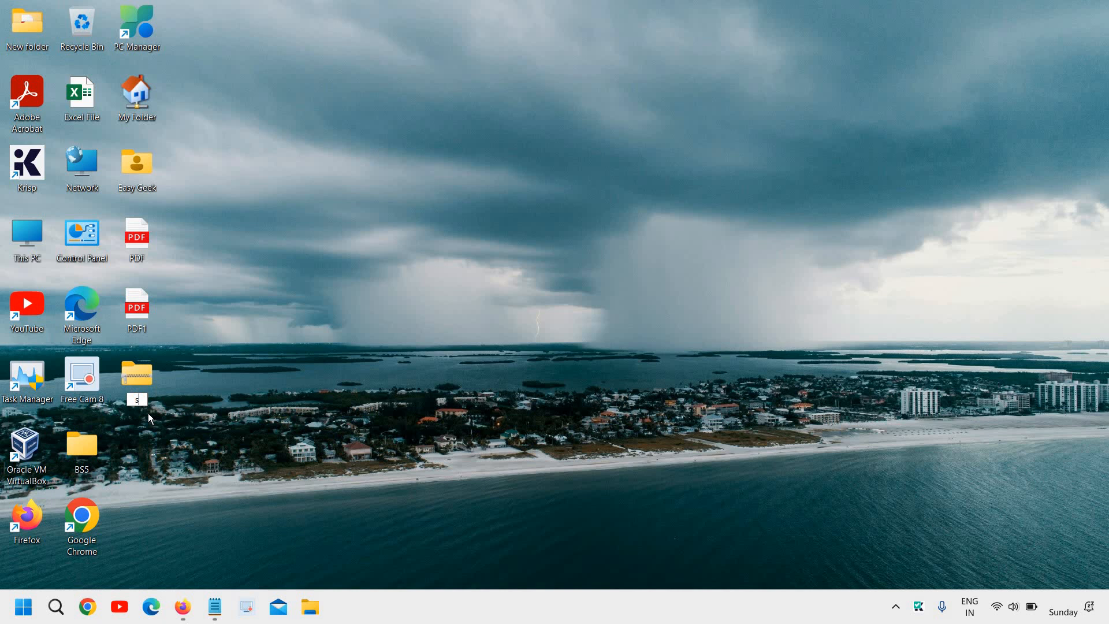
pyautogui.write('small file')
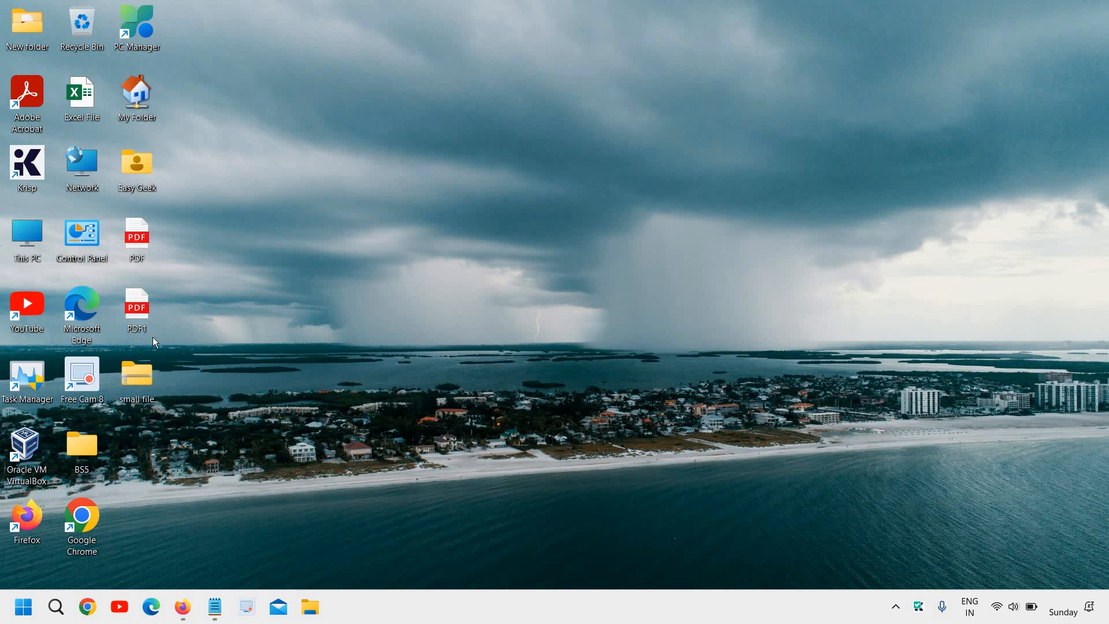
pyautogui.moveTo(142, 382)
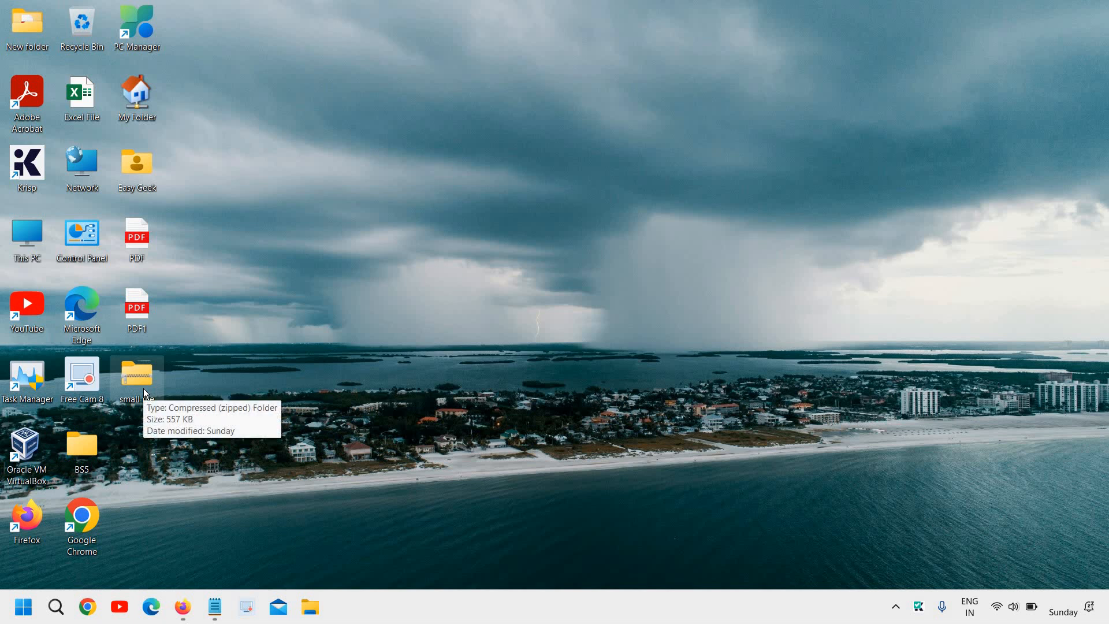
pyautogui.moveTo(164, 428)
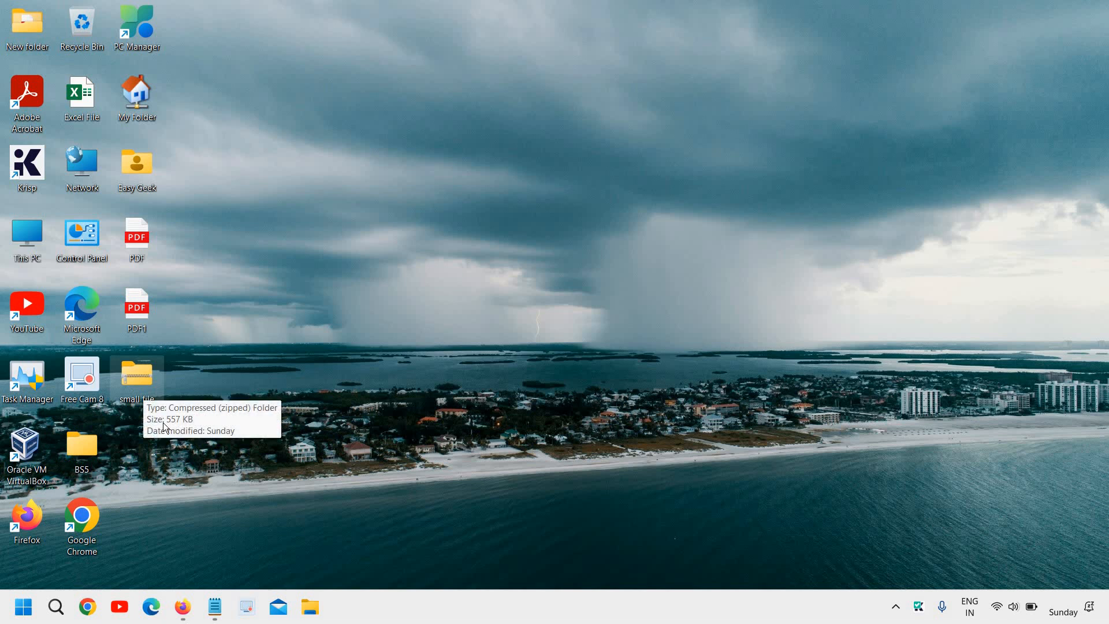
pyautogui.moveTo(140, 381)
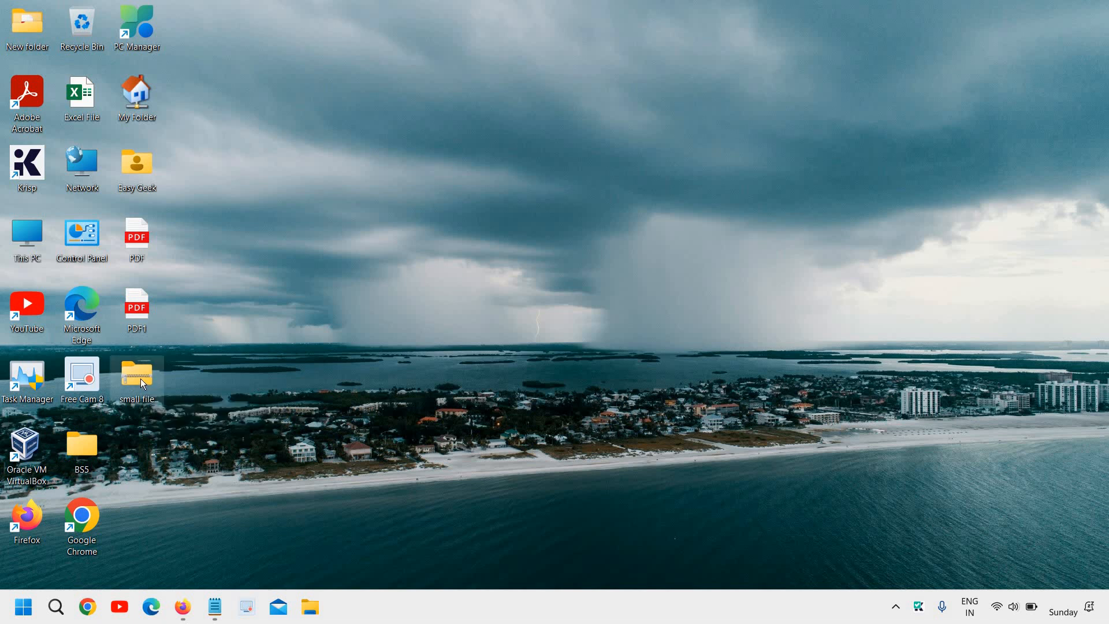
pyautogui.moveTo(136, 374)
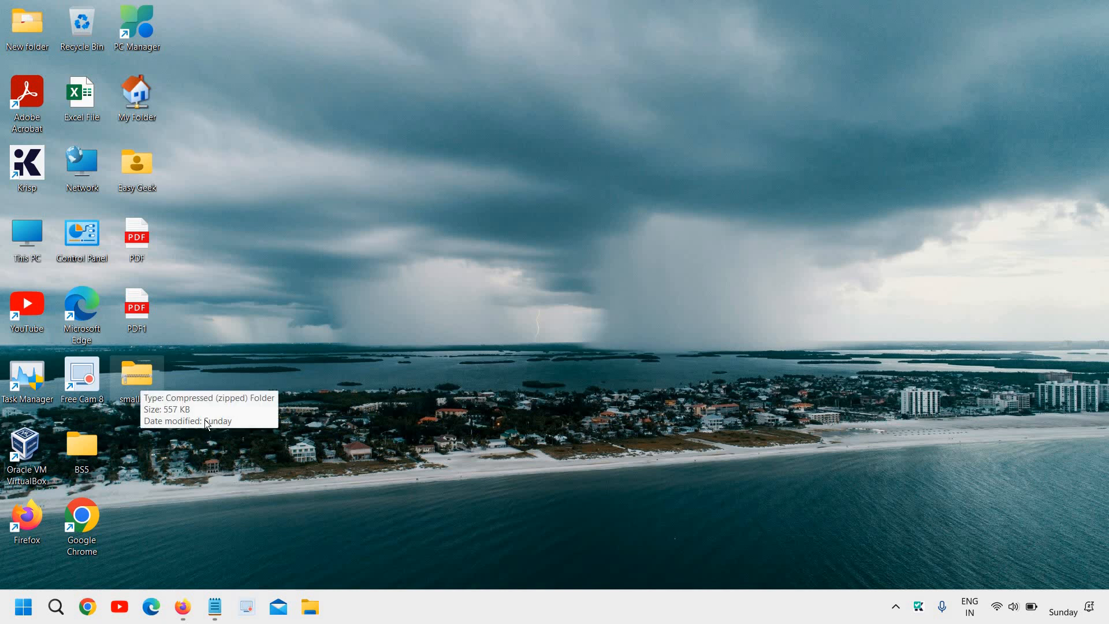
pyautogui.moveTo(144, 382)
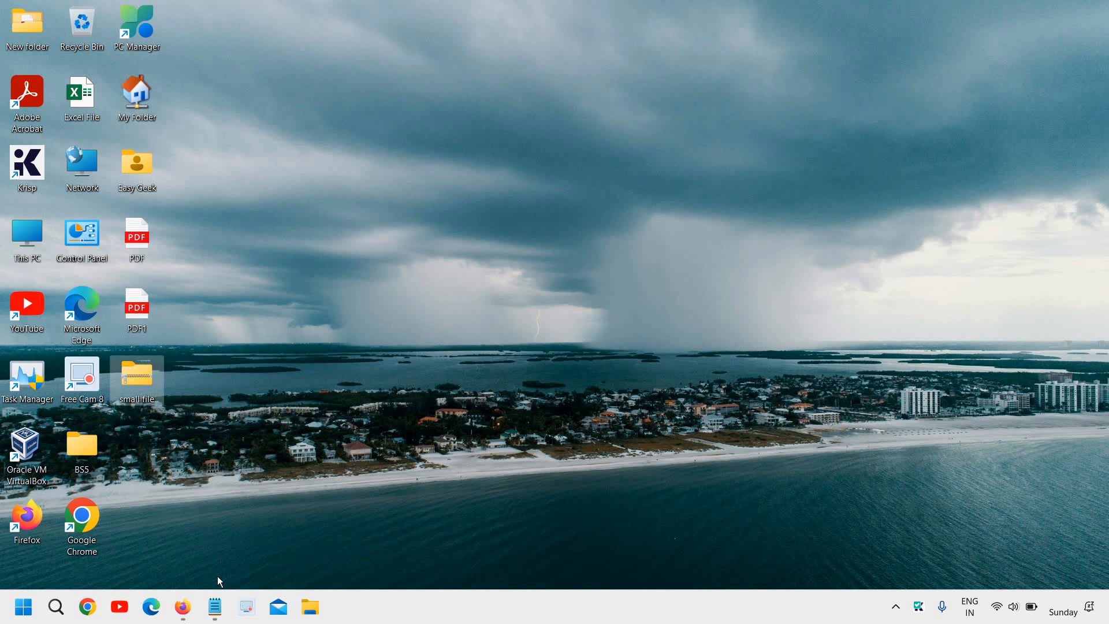
# Switch to Firefox to show the Gmail inbox.
pyautogui.click(182, 607)
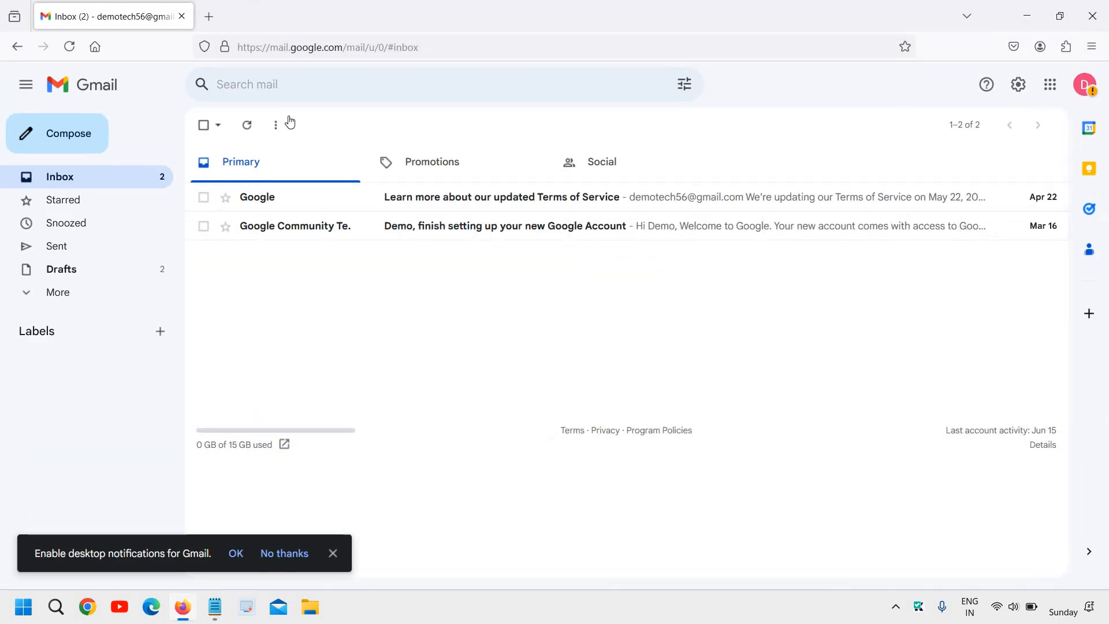
# Compose a new Gmail message and attach the 'small file' zip from the Desktop.
pyautogui.click(57, 133)
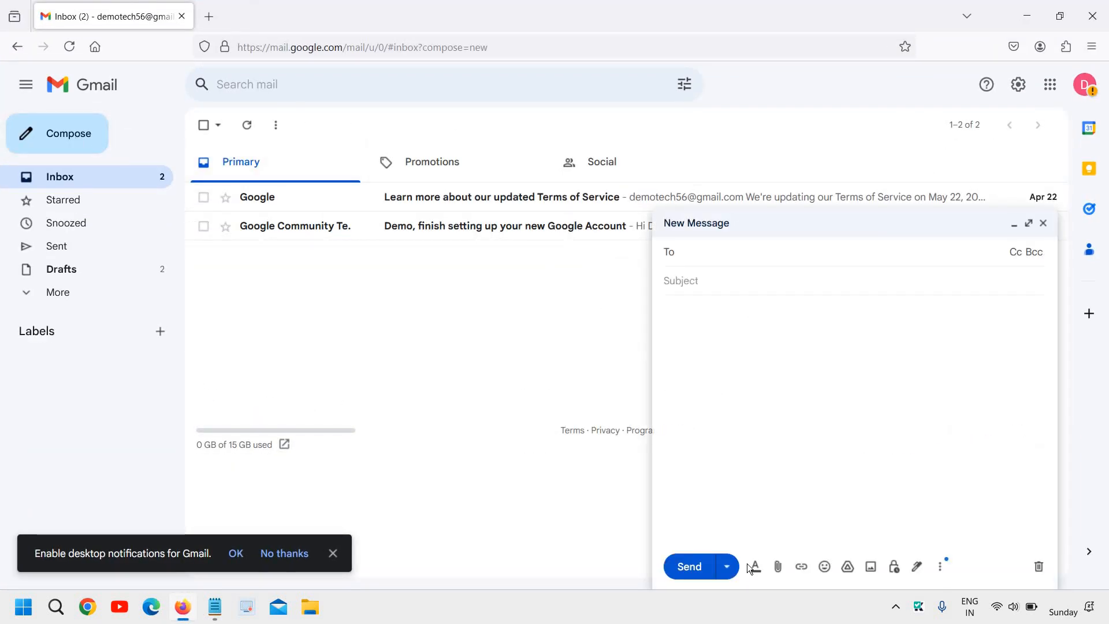
pyautogui.click(776, 567)
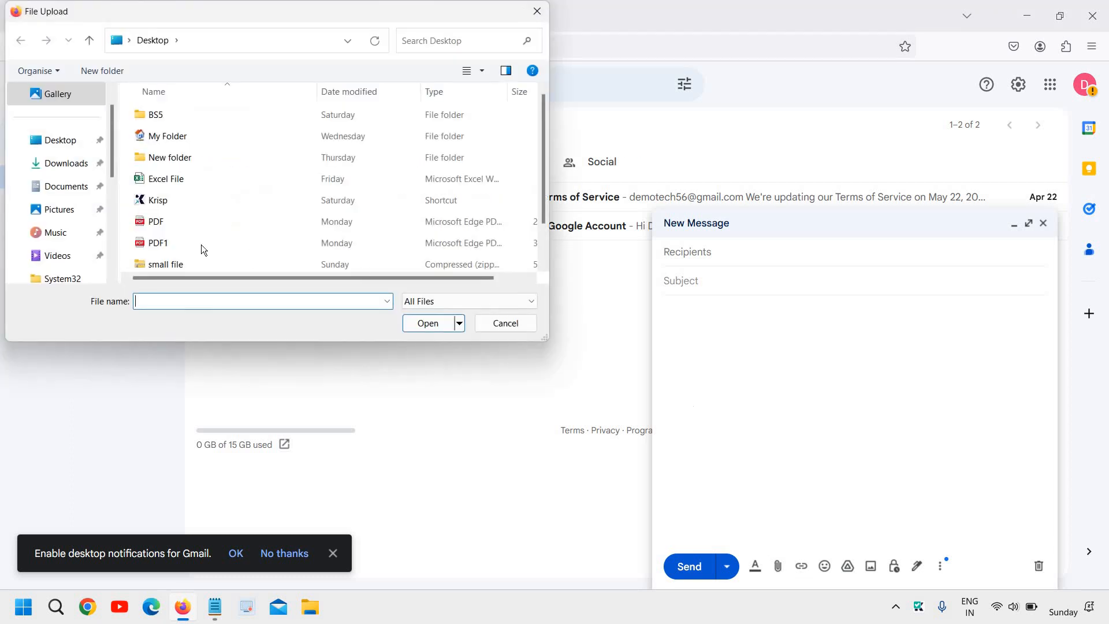
pyautogui.click(157, 200)
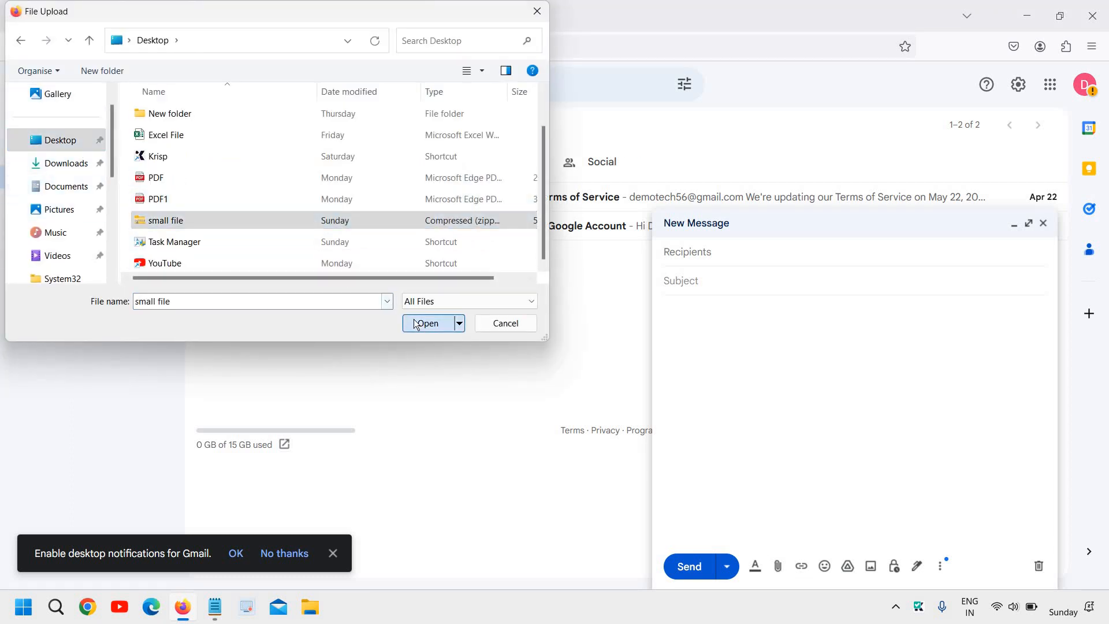
pyautogui.click(427, 324)
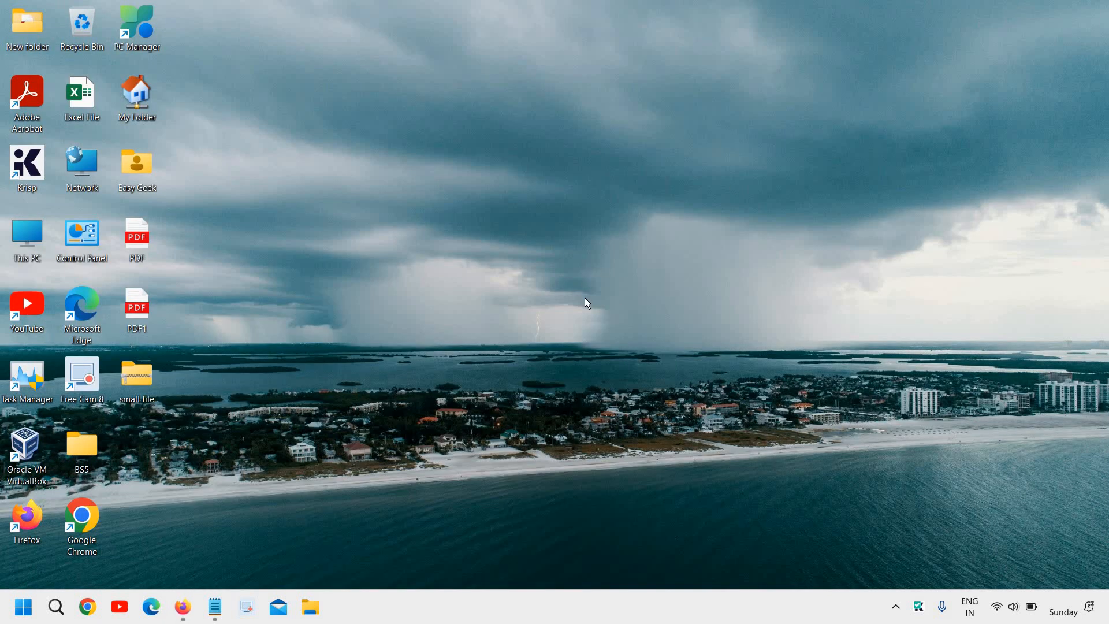
pyautogui.moveTo(623, 381)
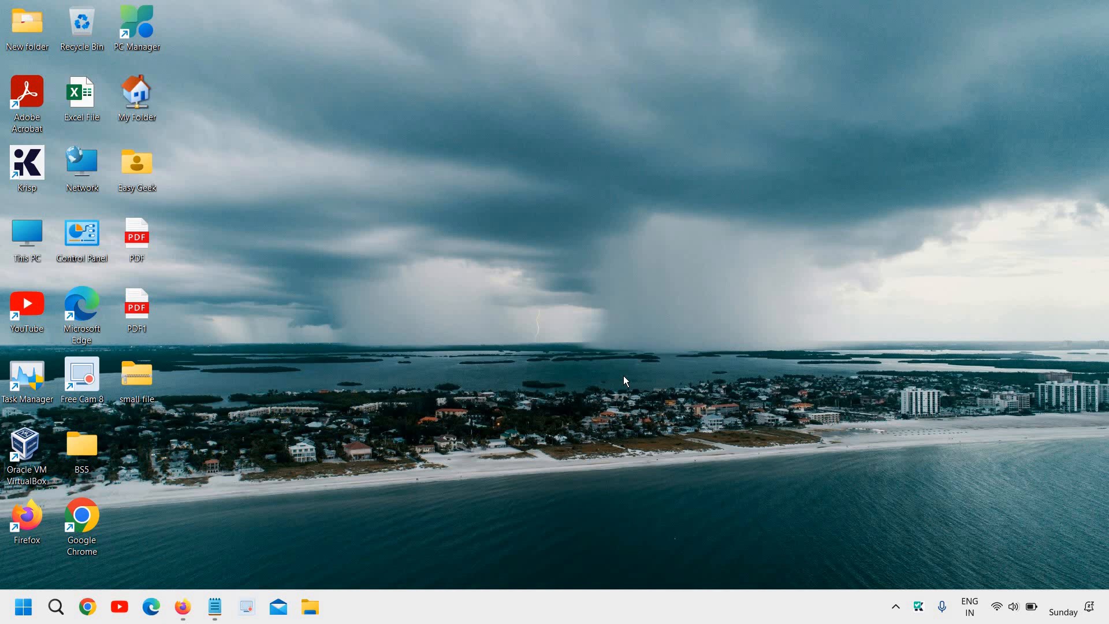